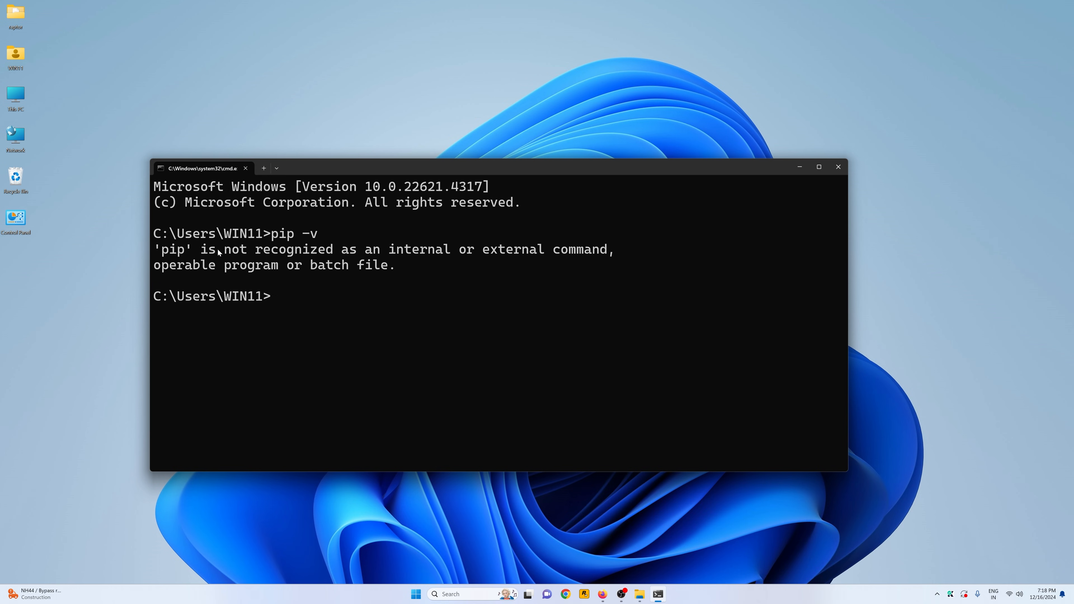
pyautogui.moveTo(540, 251)
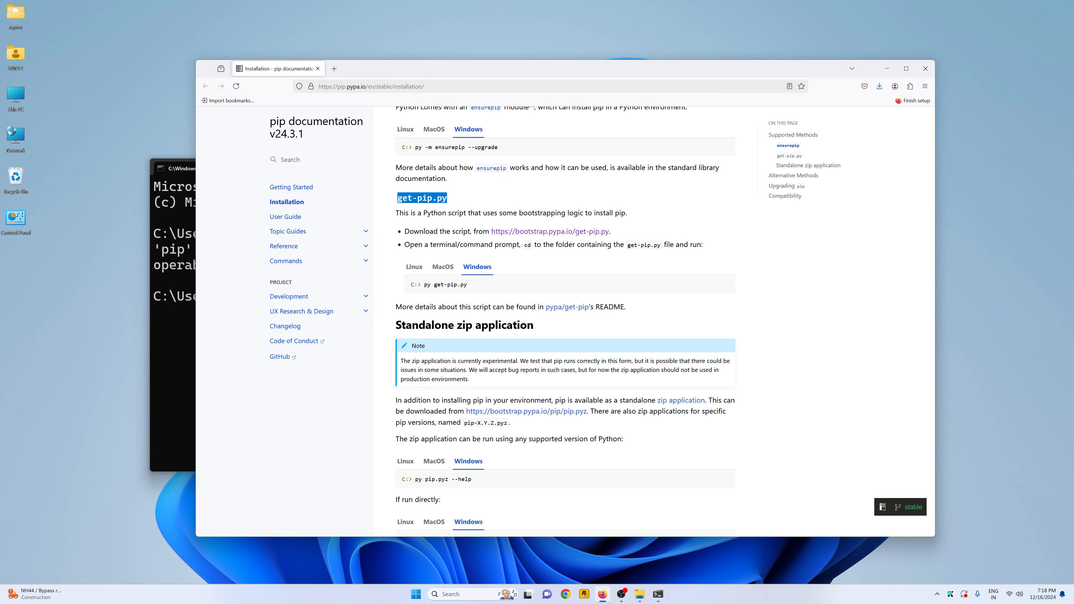
# Save the get-pip.py bootstrap link from the pip docs onto the Desktop via Save Link As.
pyautogui.click(787, 156)
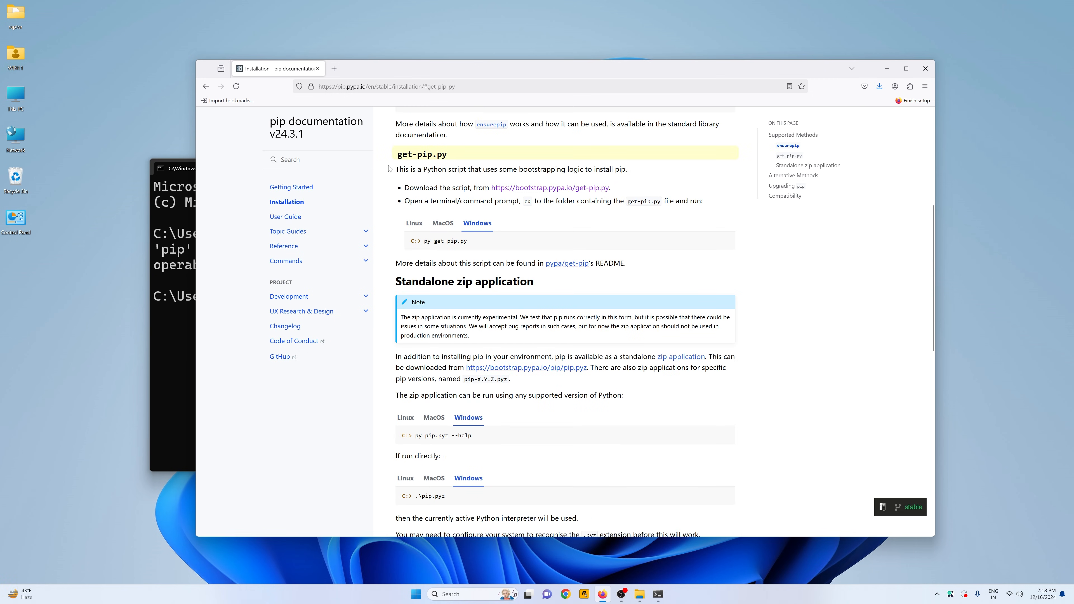
pyautogui.doubleClick(421, 155)
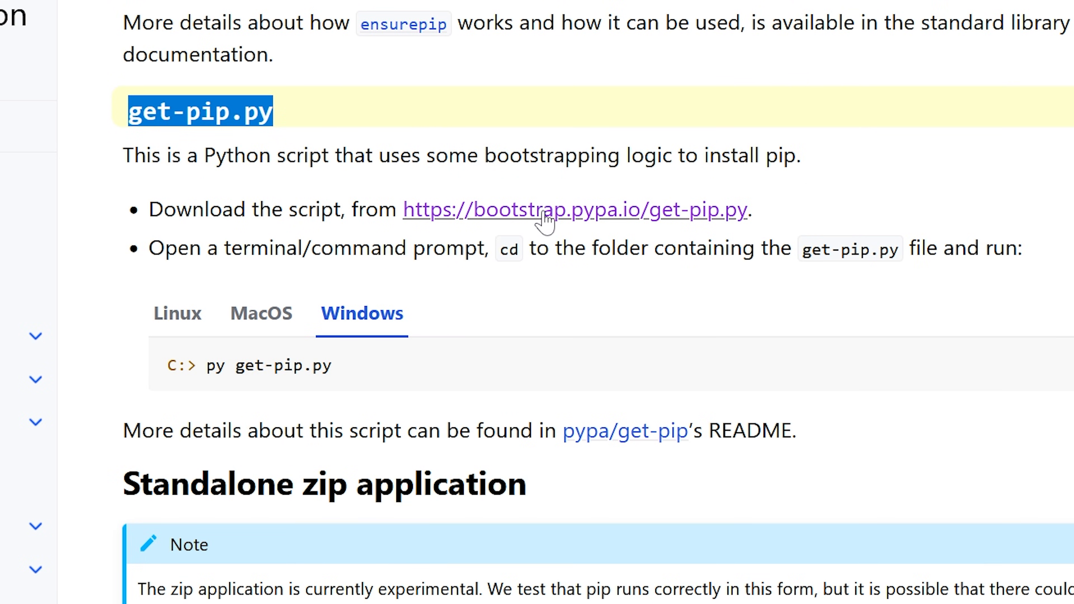
pyautogui.rightClick(574, 209)
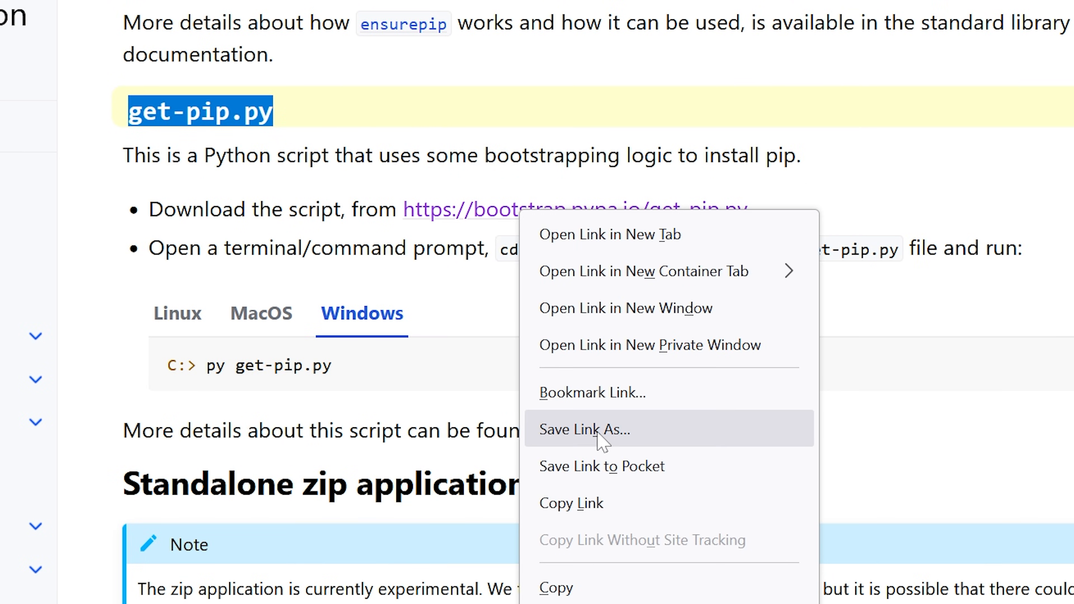
pyautogui.click(584, 430)
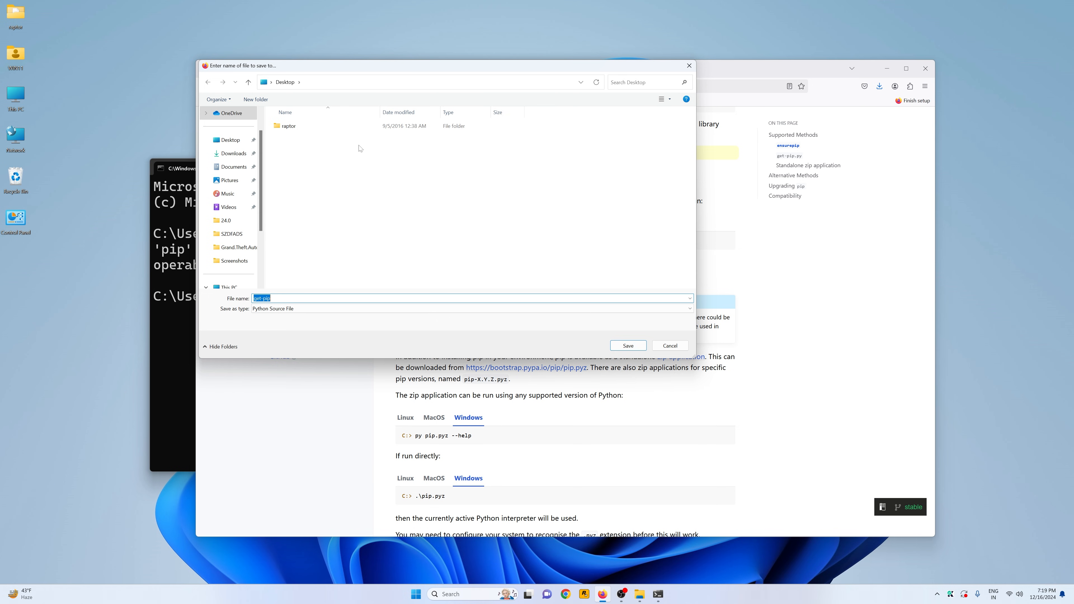
pyautogui.click(229, 139)
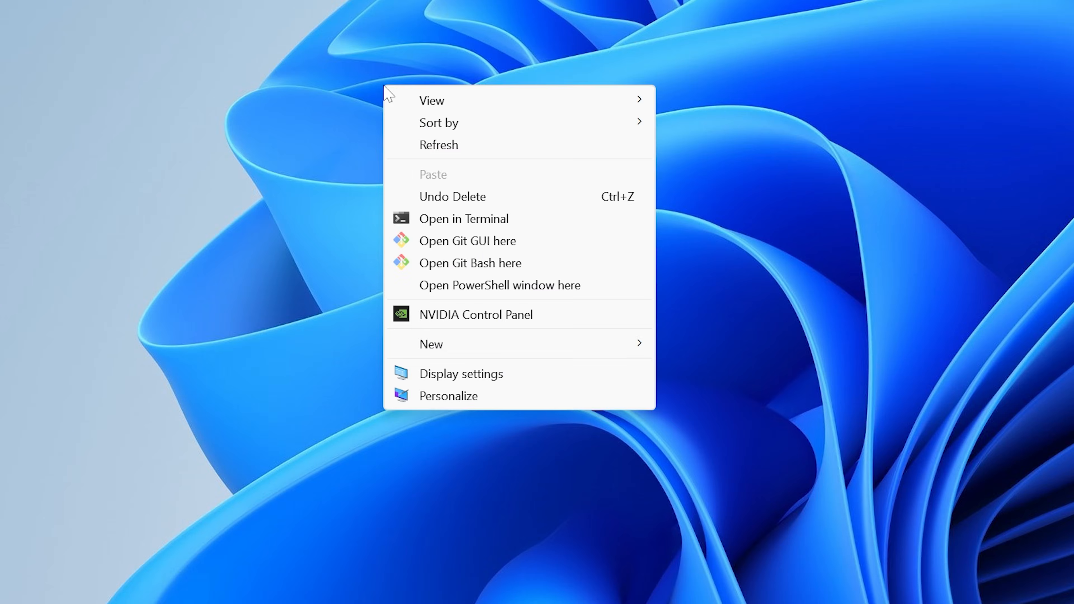
pyautogui.moveTo(544, 291)
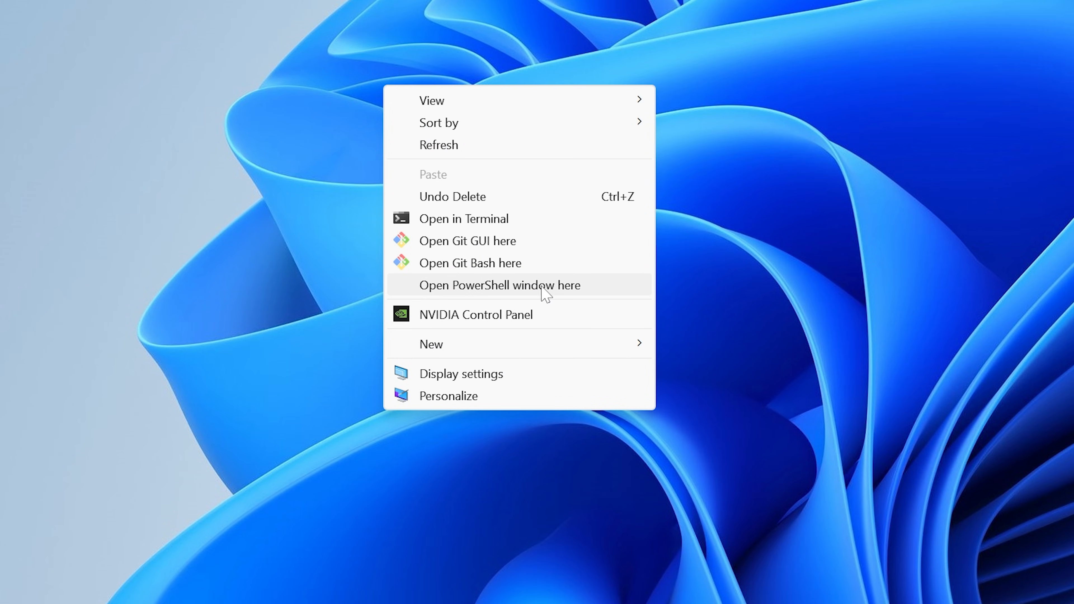
# Run python .\get-pip.py in a Desktop PowerShell, installing pip 24.3.1, and mark the warned Scripts path.
pyautogui.click(500, 285)
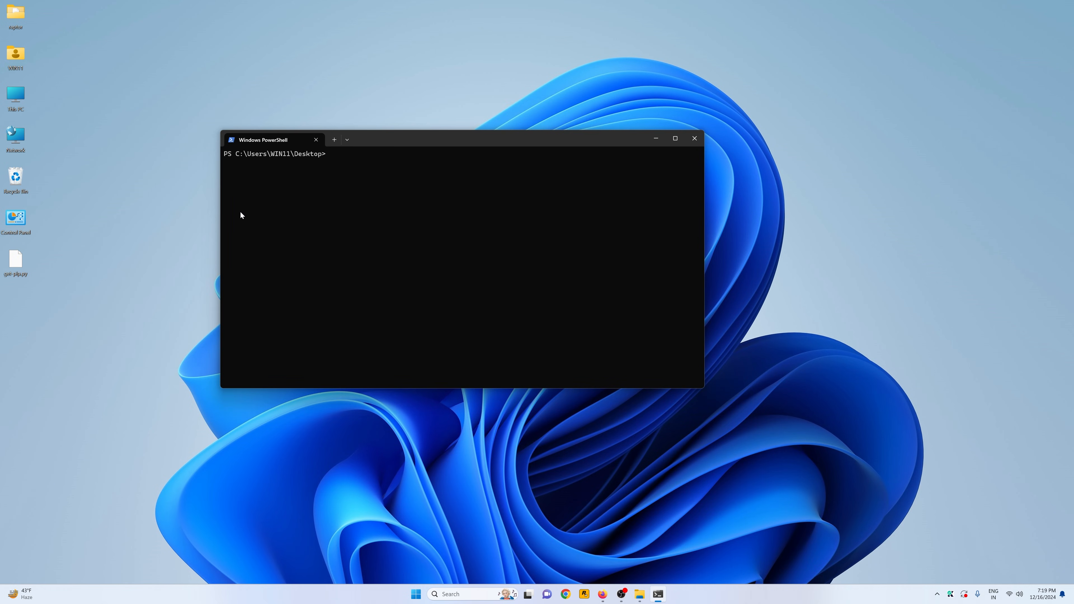
pyautogui.moveTo(302, 160)
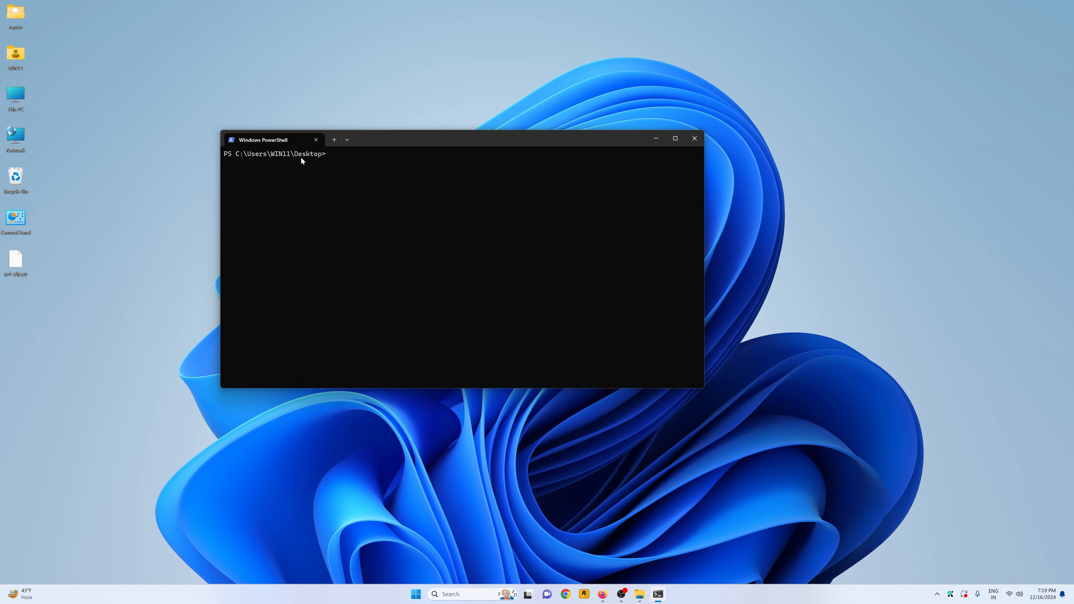
pyautogui.moveTo(364, 175)
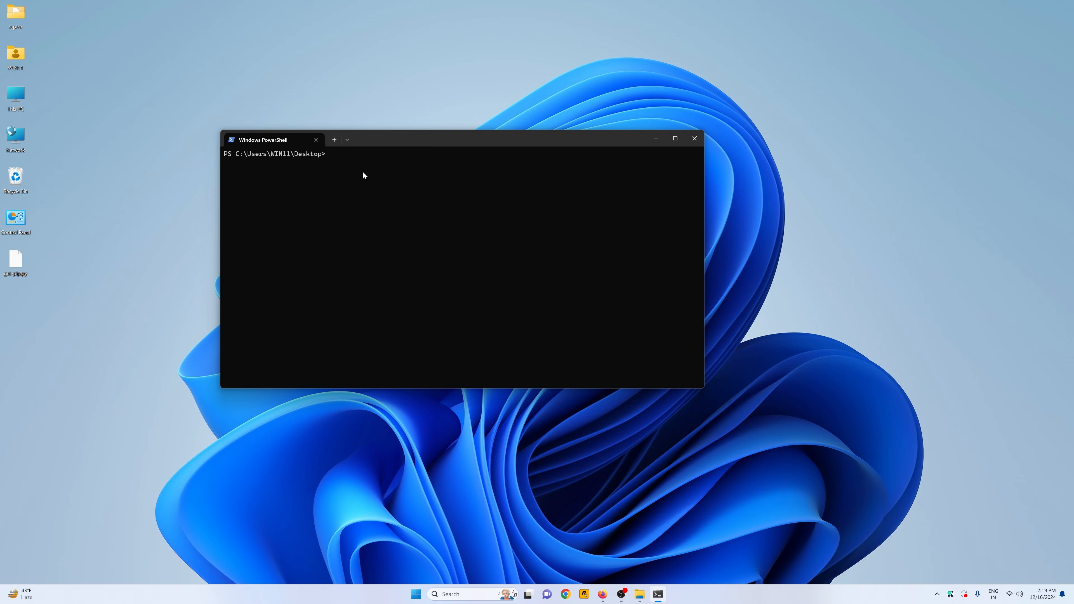
pyautogui.write('python .\\get-pip.py')
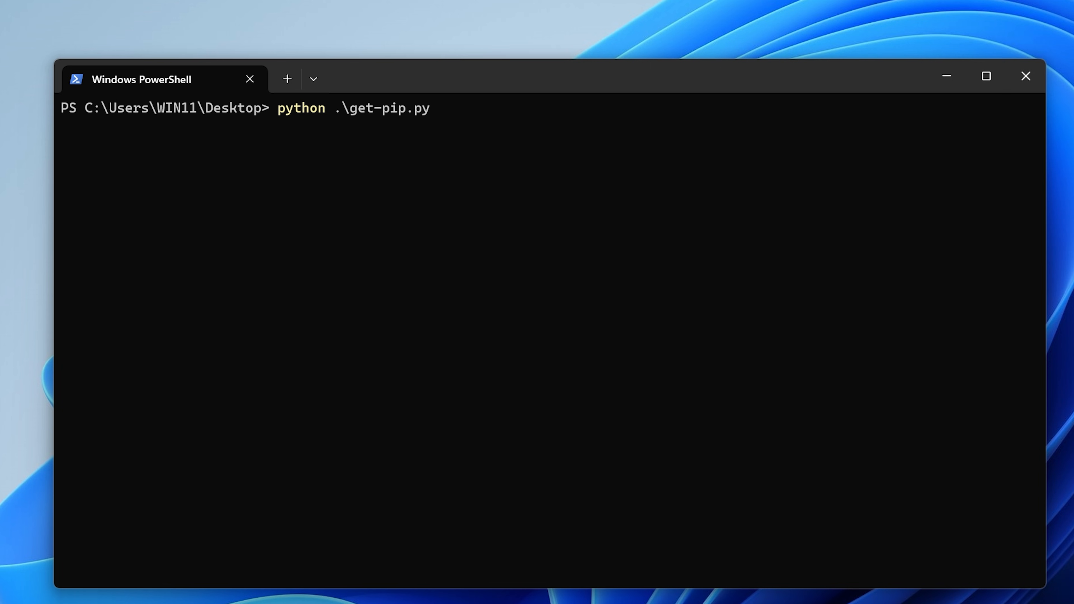
pyautogui.press('enter')
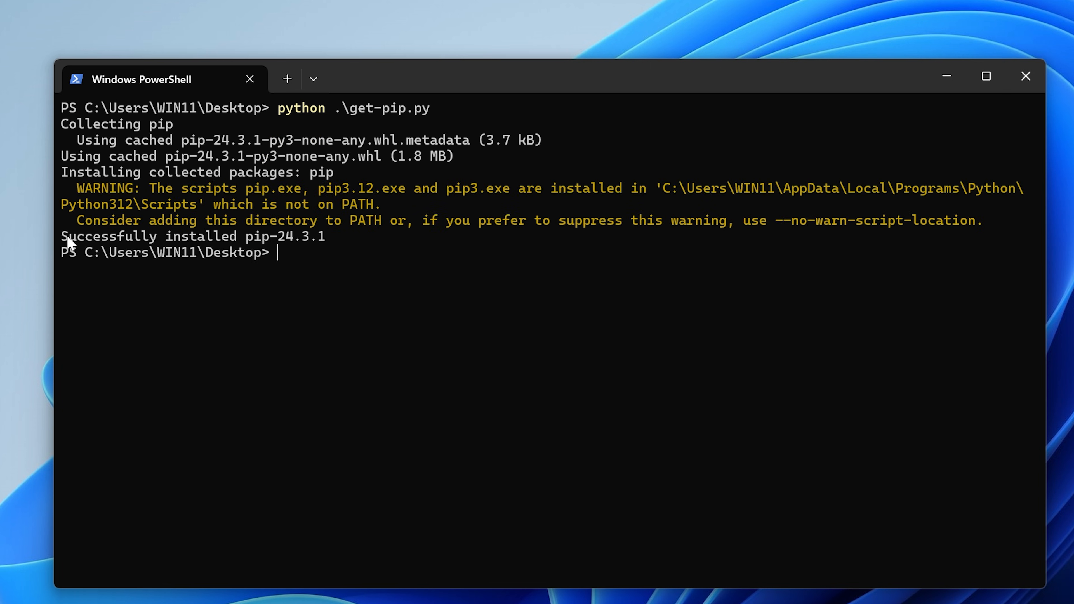
pyautogui.moveTo(564, 209)
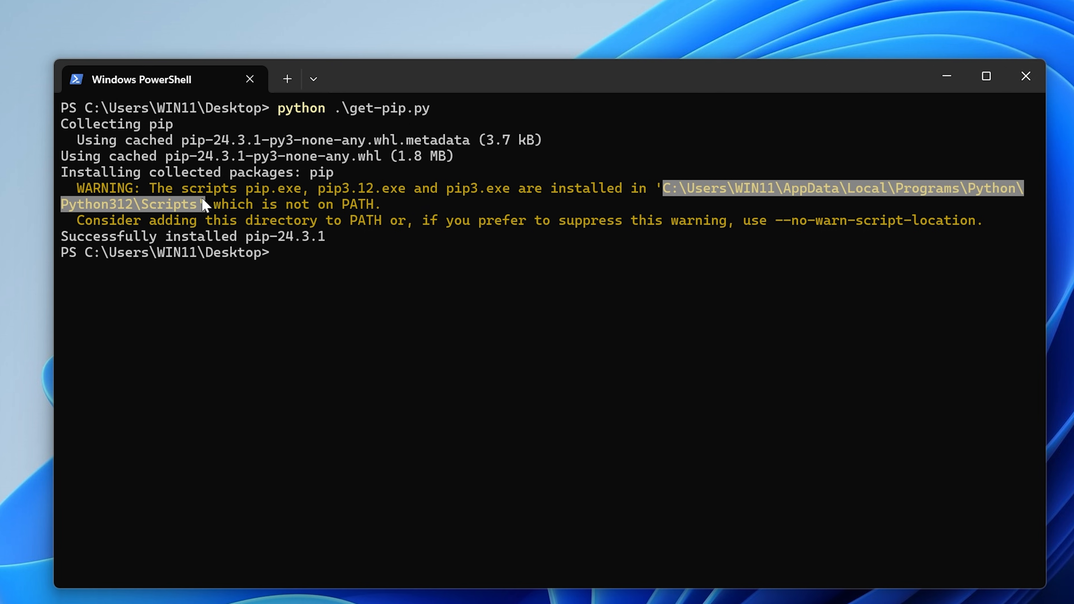
pyautogui.click(986, 75)
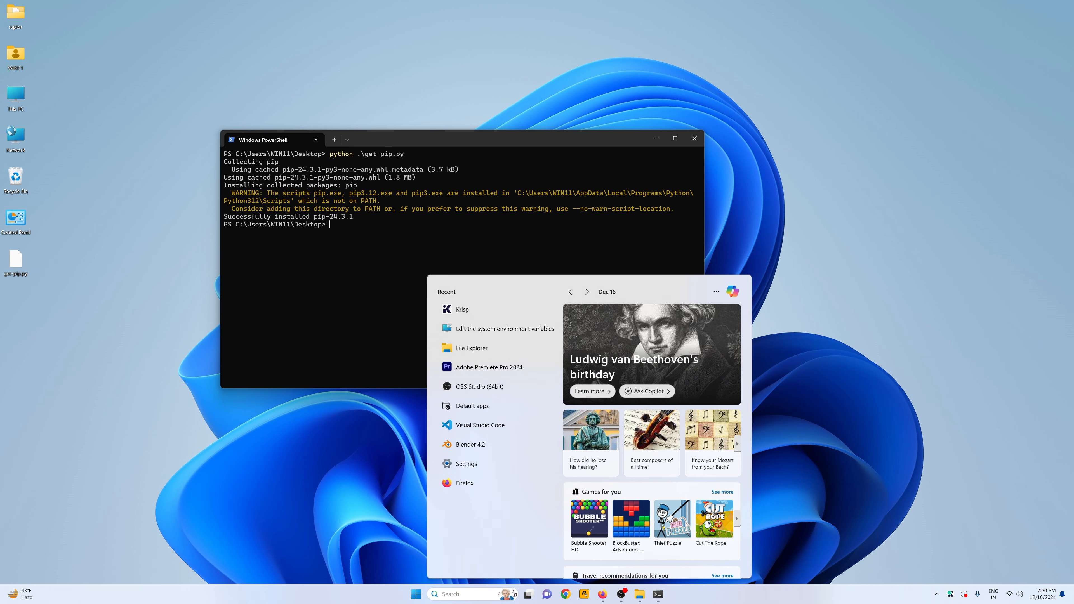
# Add C:\Users\WIN11\AppData\Local\Programs\Python\Python312\Scripts as a new Path environment variable entry.
pyautogui.write('environ')
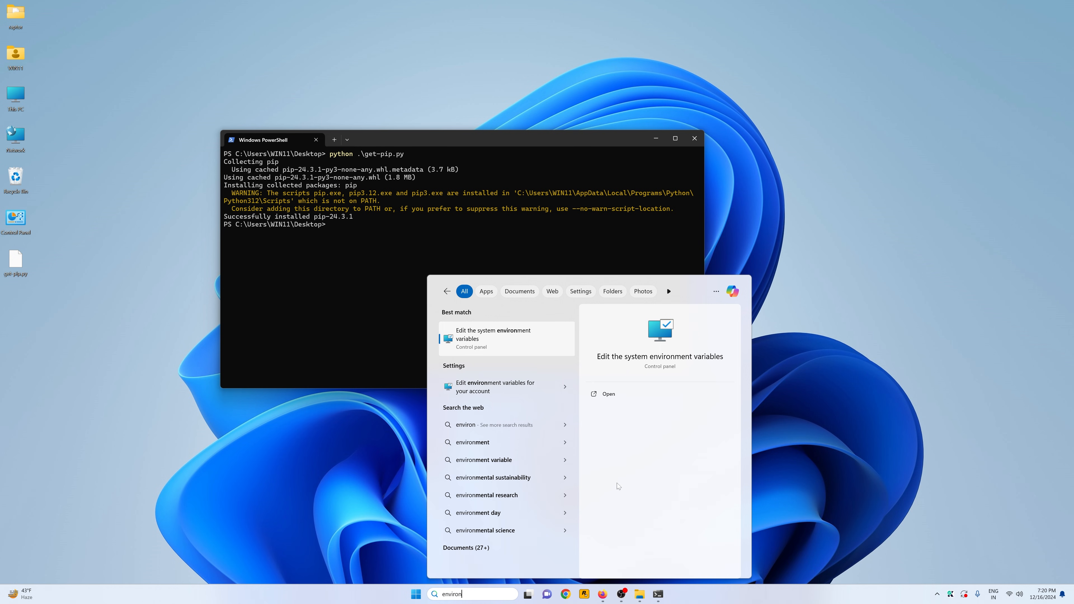
pyautogui.click(494, 338)
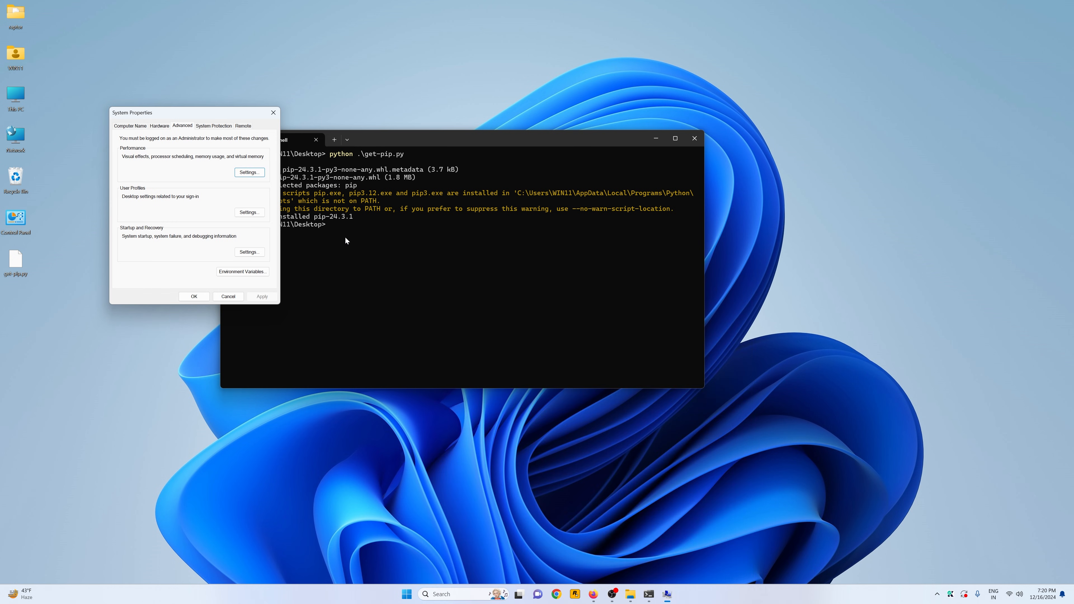
pyautogui.click(242, 272)
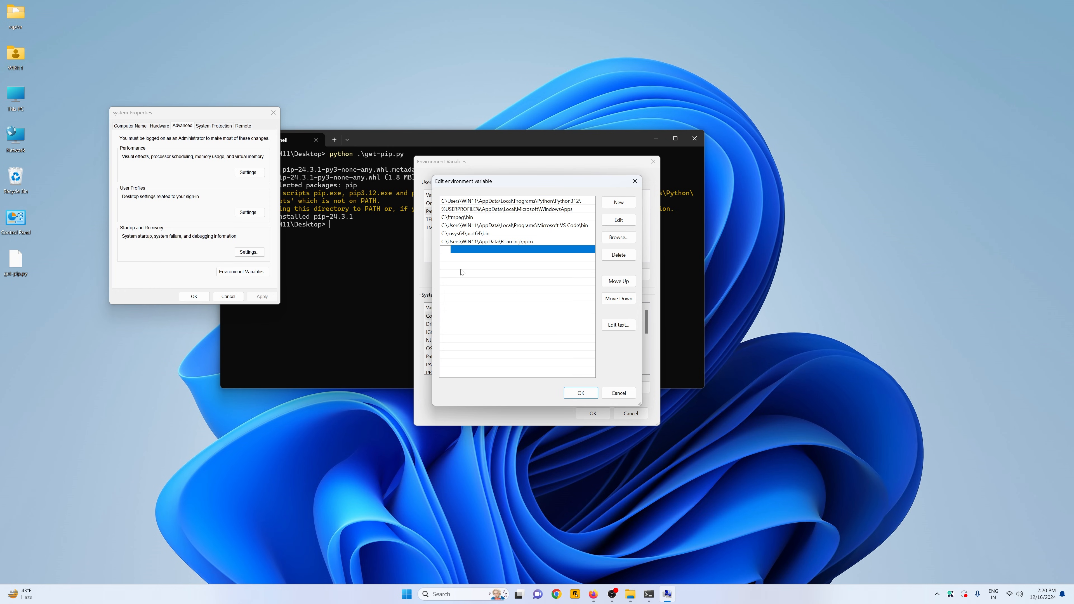
pyautogui.write('C:\\Users\\WIN11\\AppData\\Local\\Programs\\Python\\Python312\\Scripts')
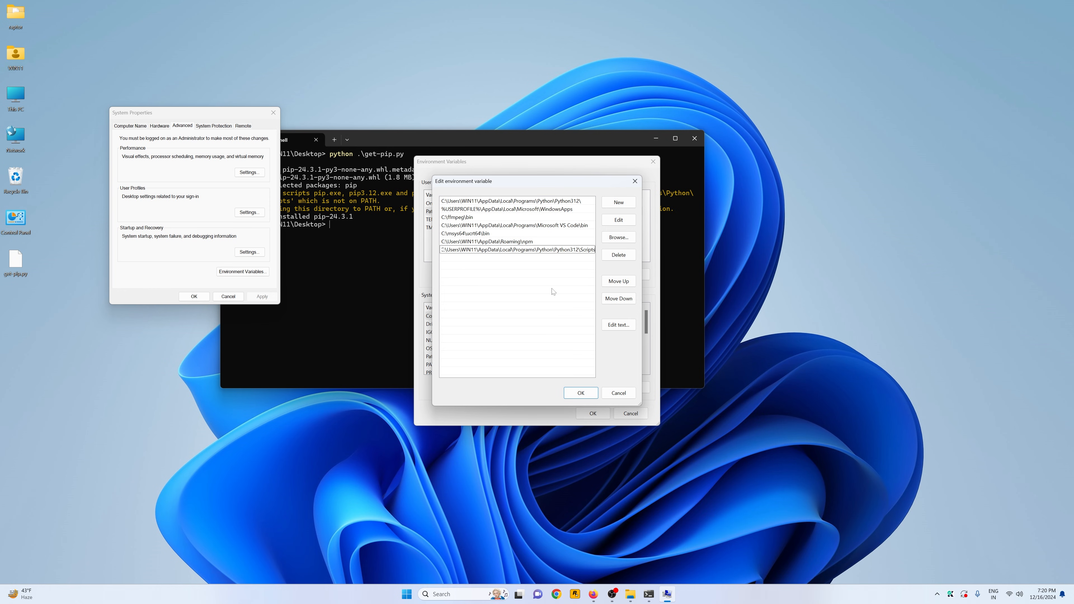
pyautogui.click(580, 393)
pyautogui.write('pip -v')
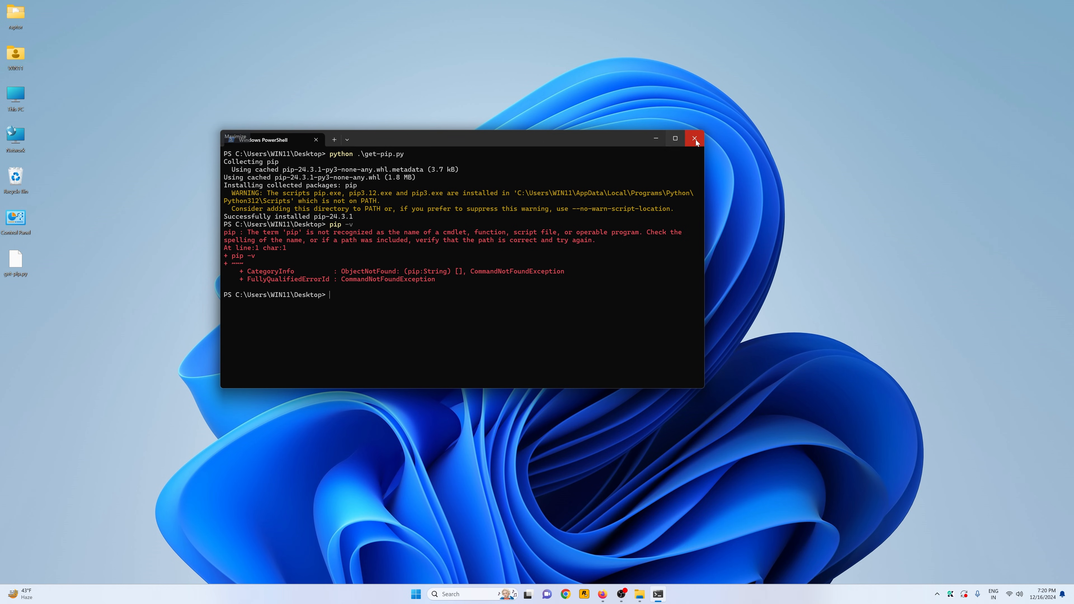
# Close the old PowerShell and start a fresh one where pip prints its help, beginning a pip install command.
pyautogui.click(695, 139)
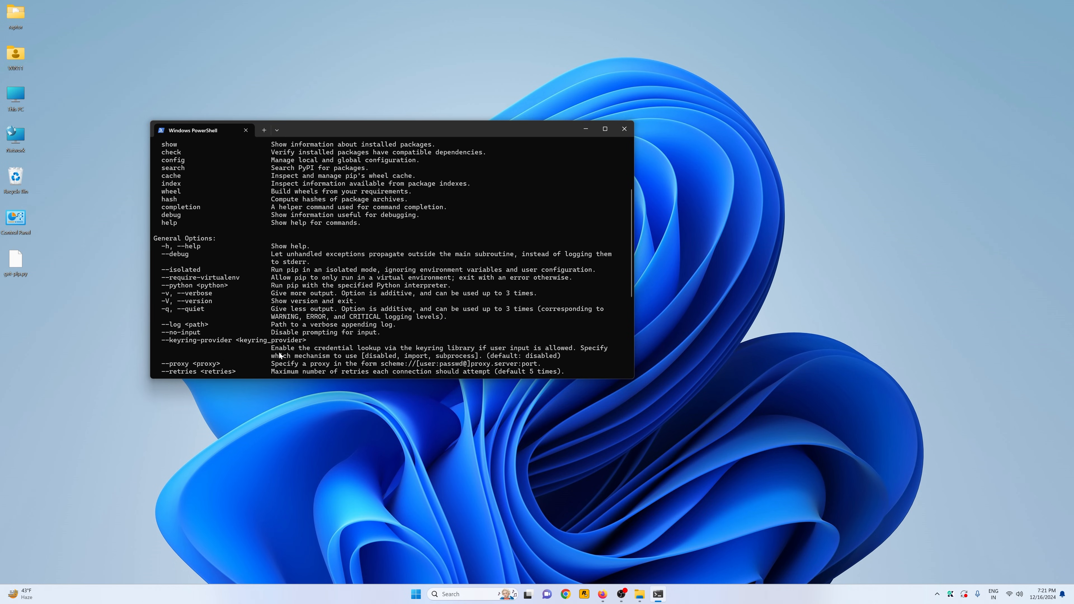
pyautogui.scroll(-3)
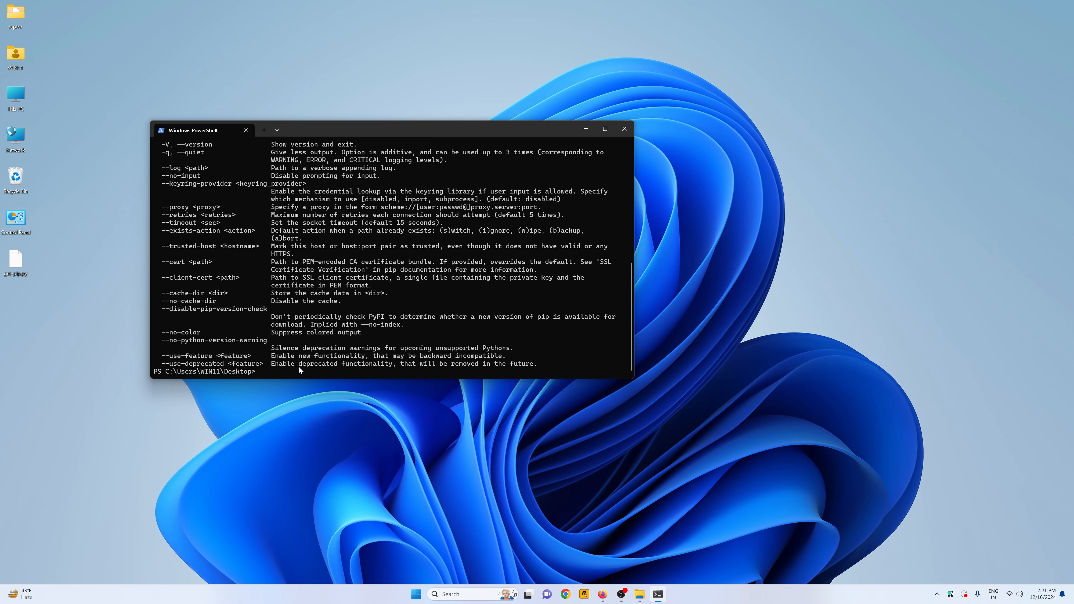
pyautogui.write('pip in')
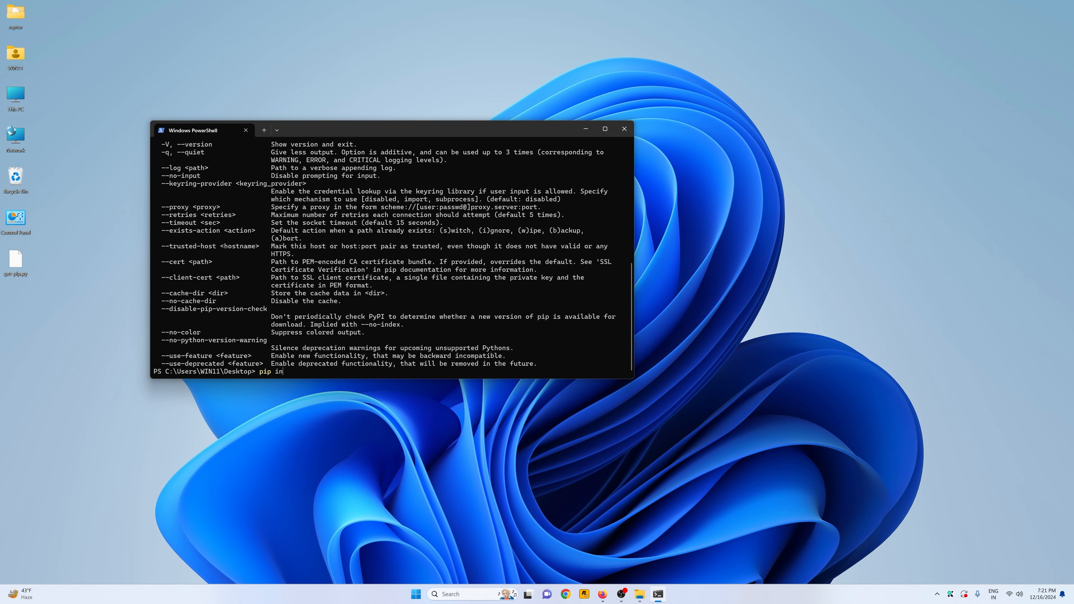
# Run pip install bs4, installing beautifulsoup4 4.12.3, bs4 0.0.2 and soupsieve 2.6.
pyautogui.write('stall')
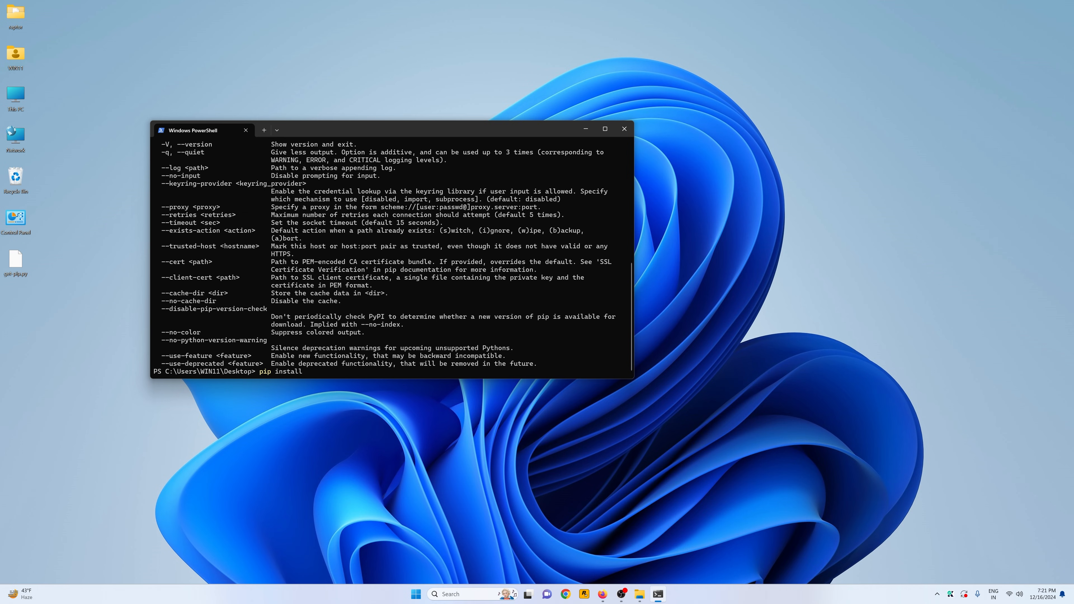
pyautogui.write('bs4')
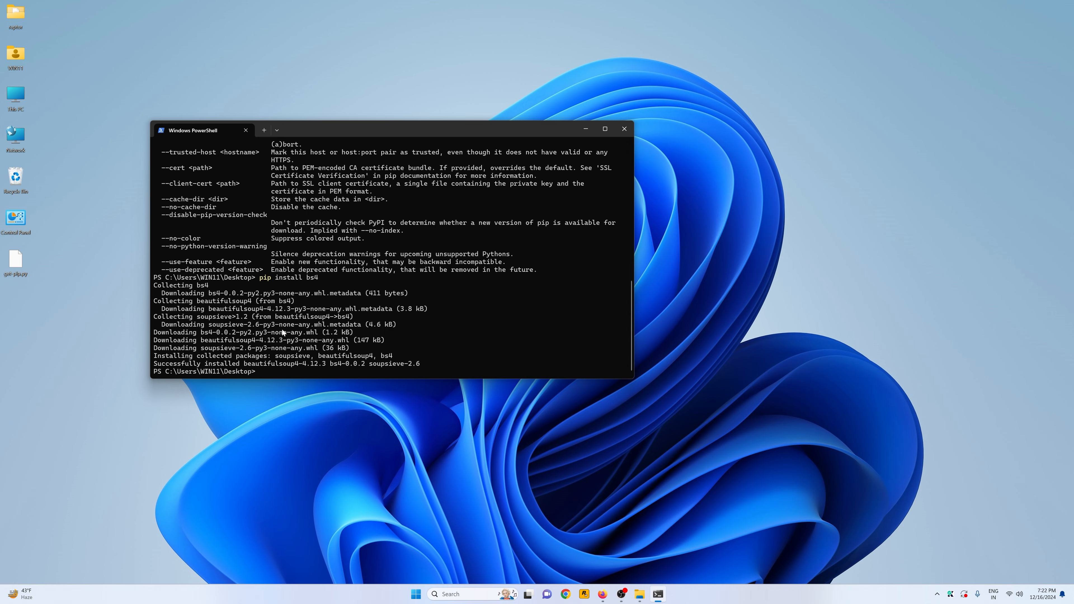
pyautogui.moveTo(234, 340)
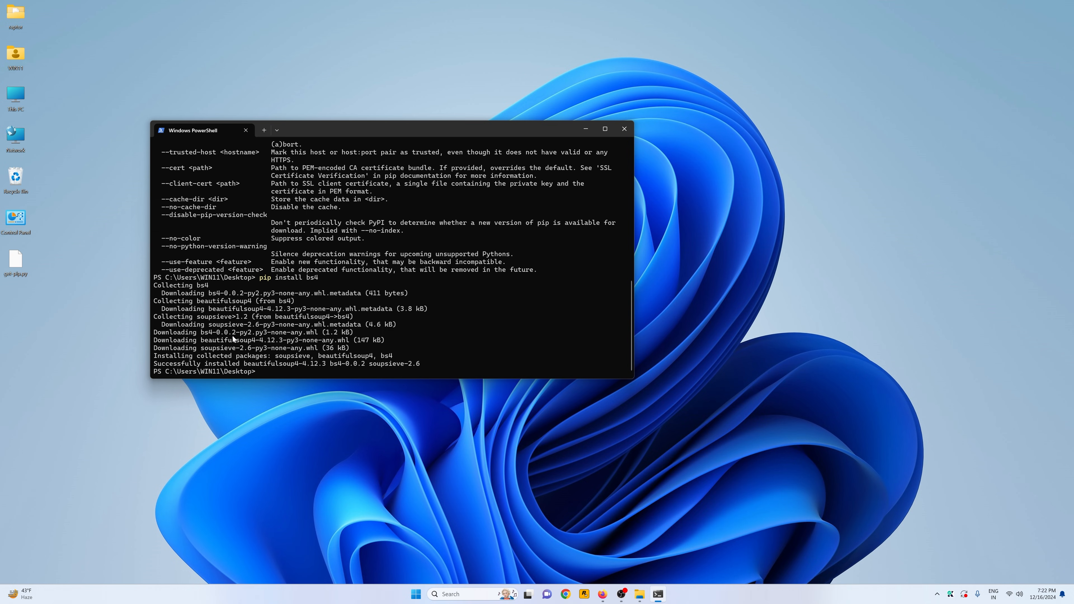